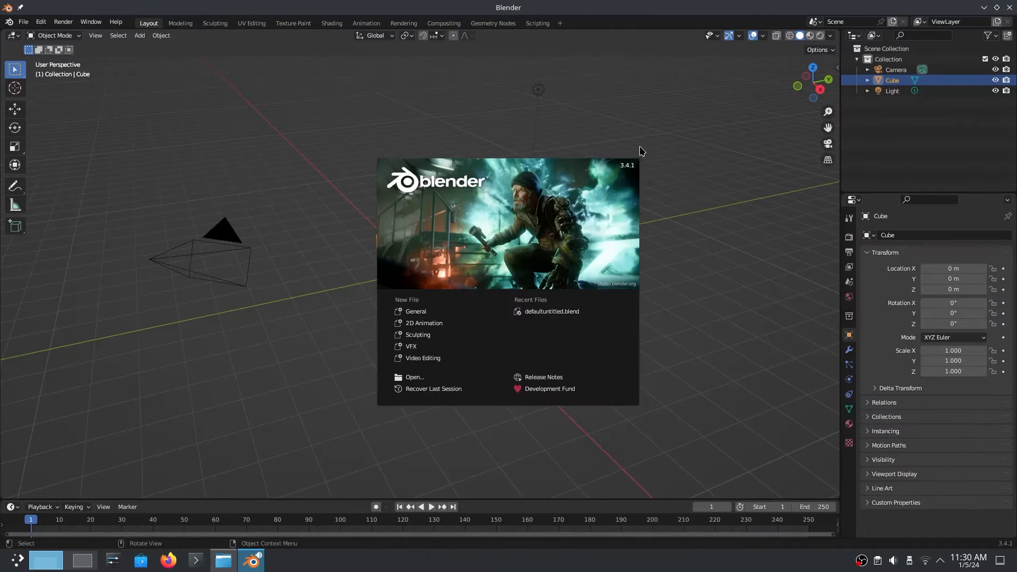
pyautogui.moveTo(638, 173)
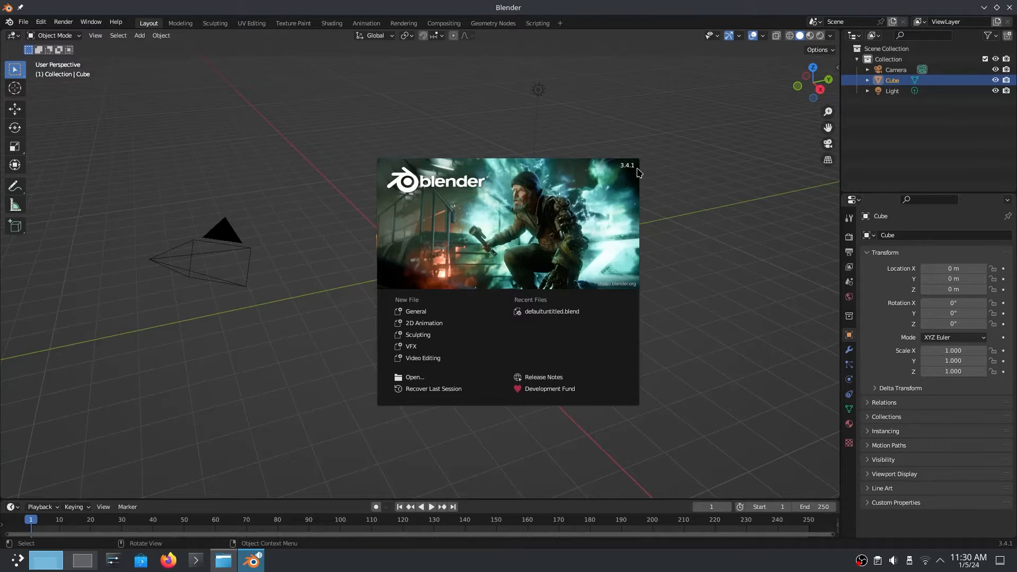
pyautogui.moveTo(632, 170)
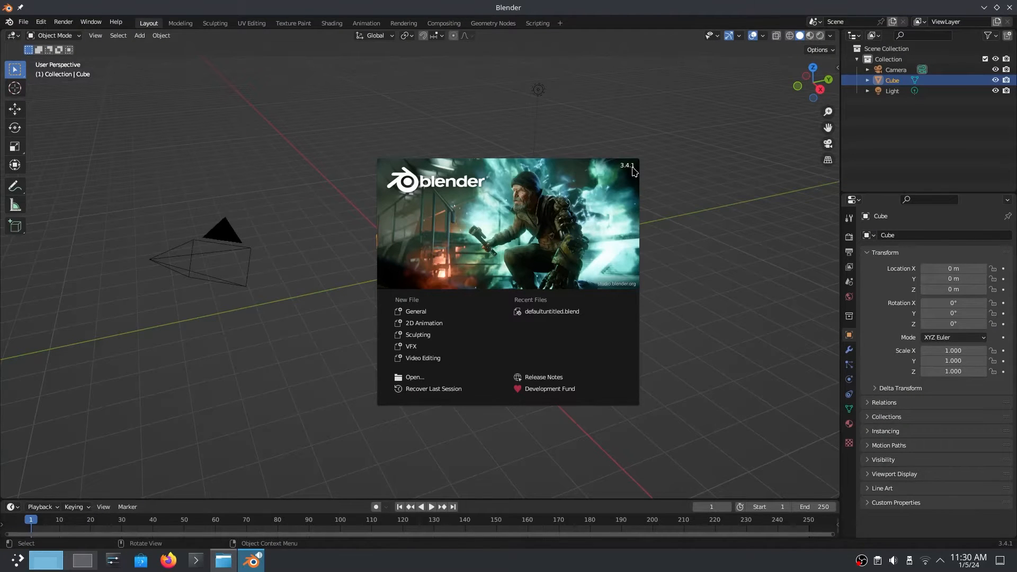
# - Dismiss the splash screen and check About Blender to confirm version 3.4.1
pyautogui.click(23, 22)
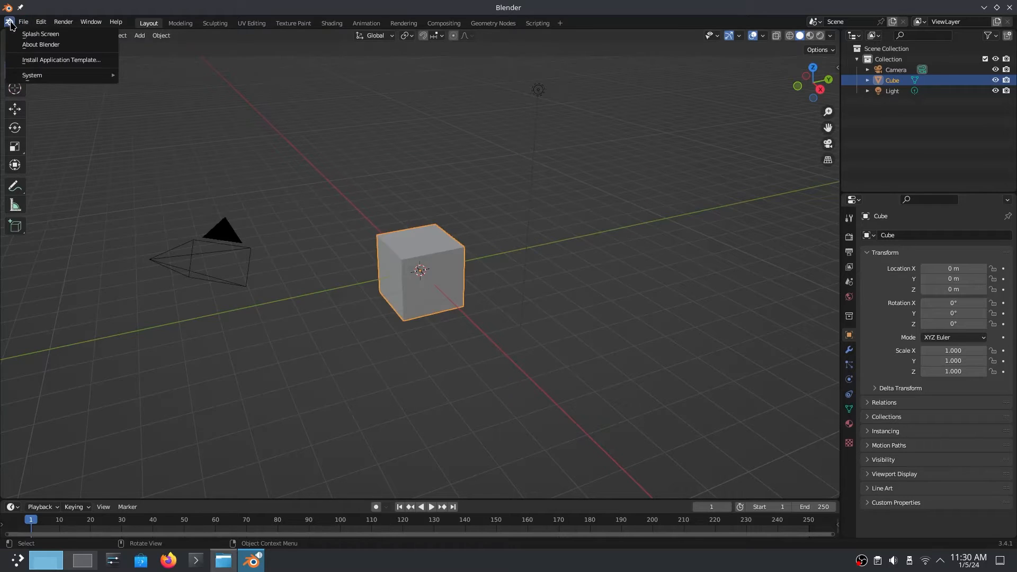
pyautogui.click(40, 44)
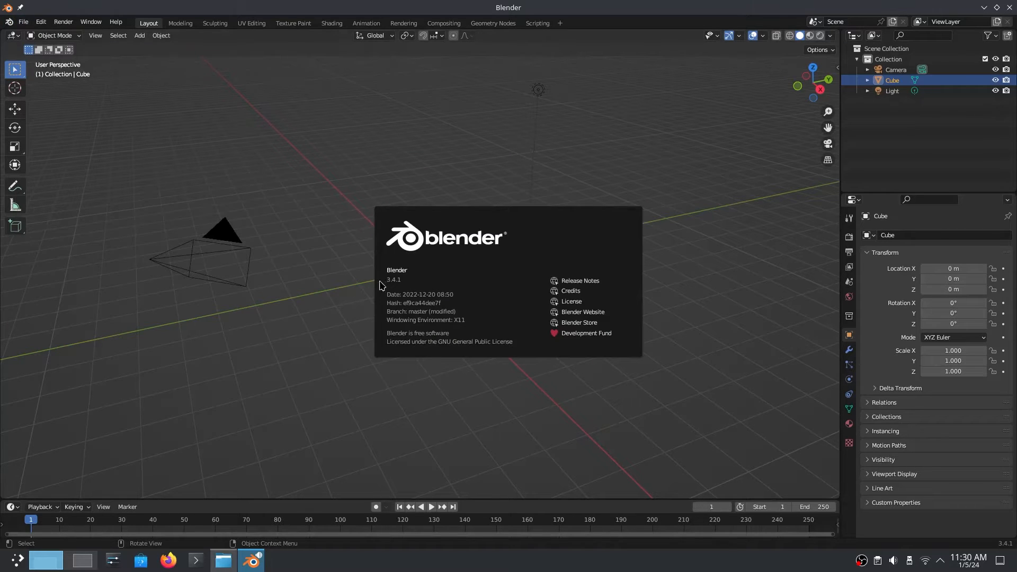
pyautogui.click(41, 22)
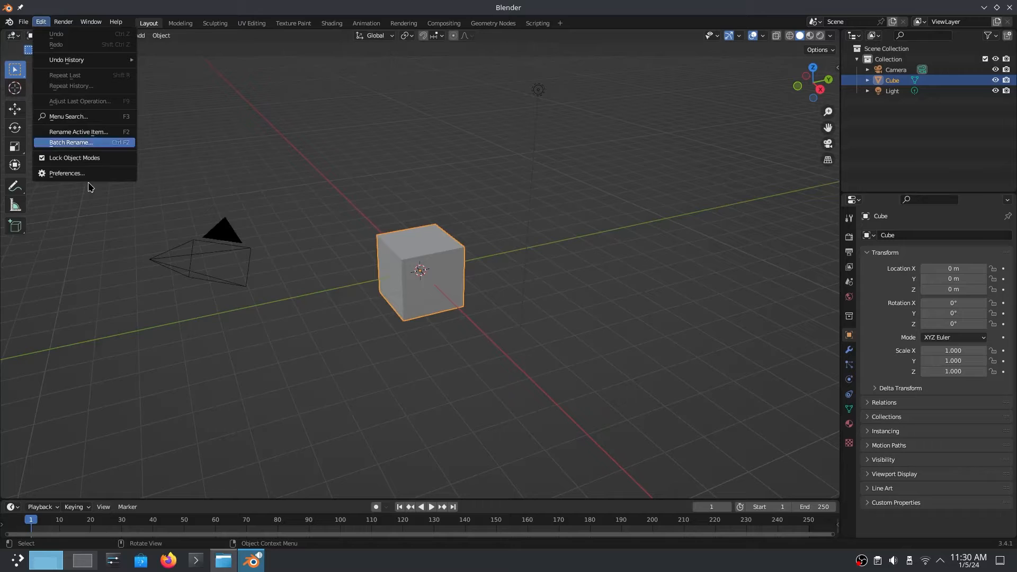
# - Tick AMD Radeon RX 580 2048SP under HIP in Preferences > System, then close
pyautogui.click(66, 173)
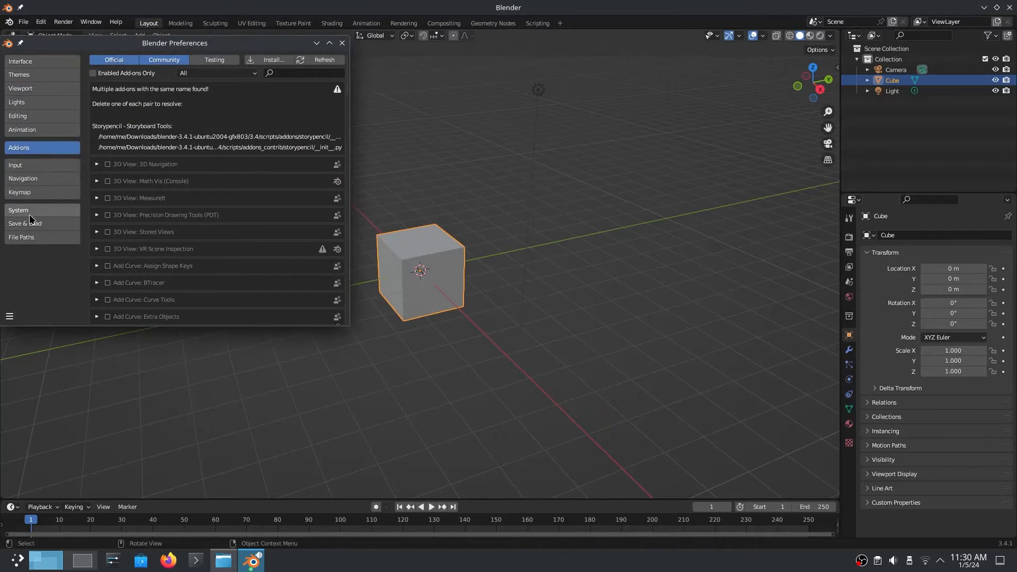
pyautogui.click(18, 209)
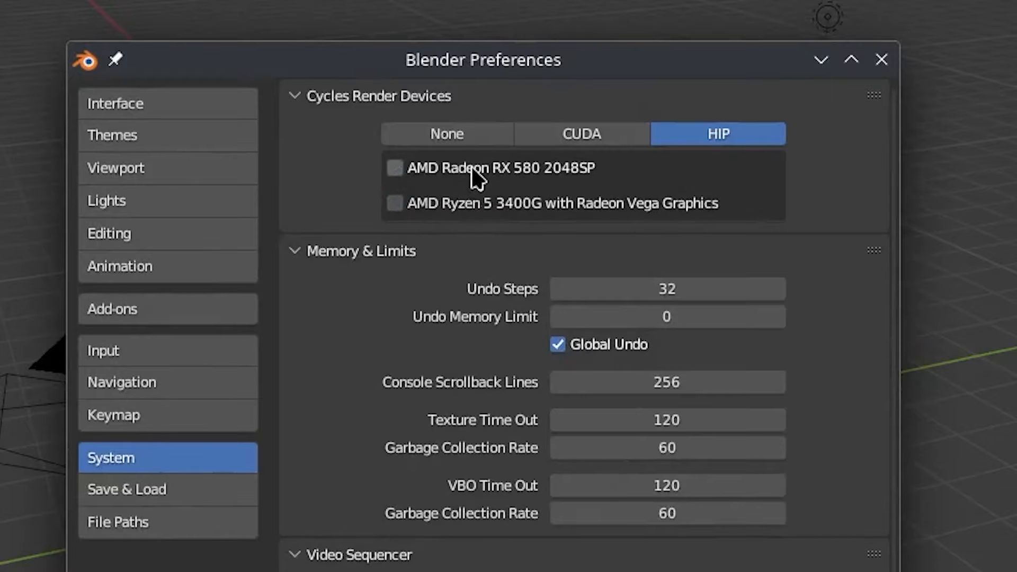
pyautogui.click(394, 168)
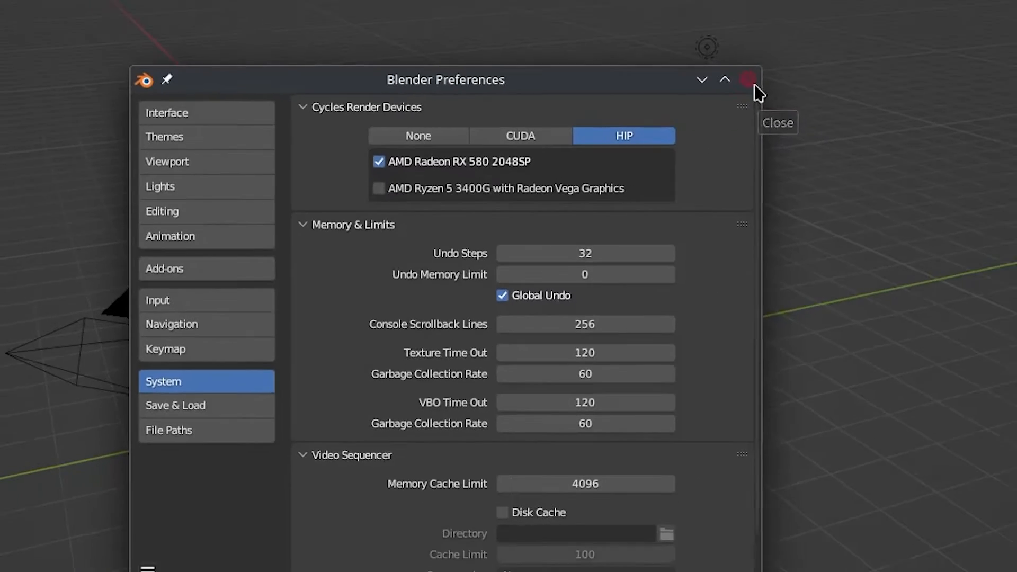
pyautogui.click(747, 80)
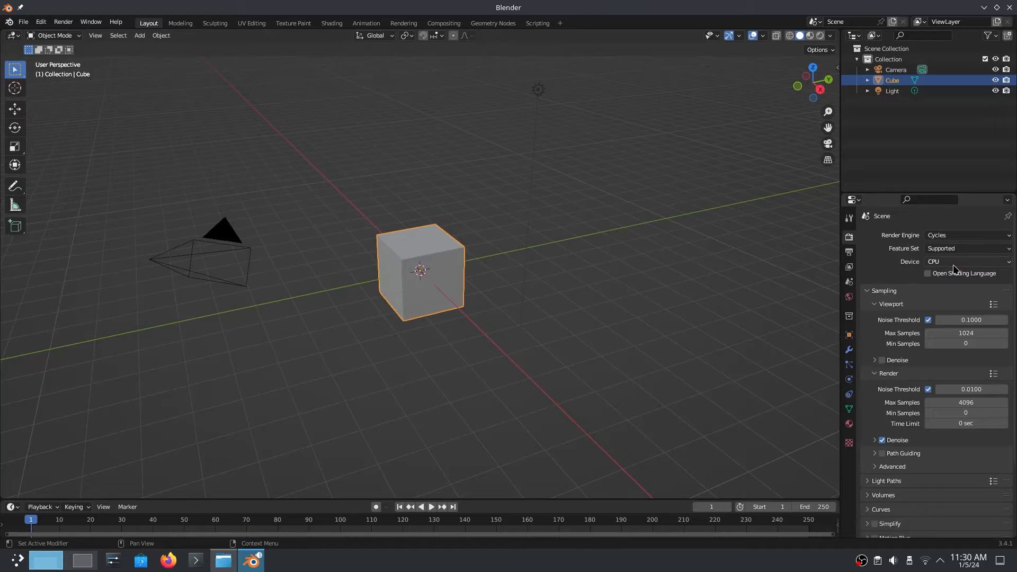
# - Set the Cycles device to GPU Compute, enlarge a floor plane, and render with F12
pyautogui.click(966, 261)
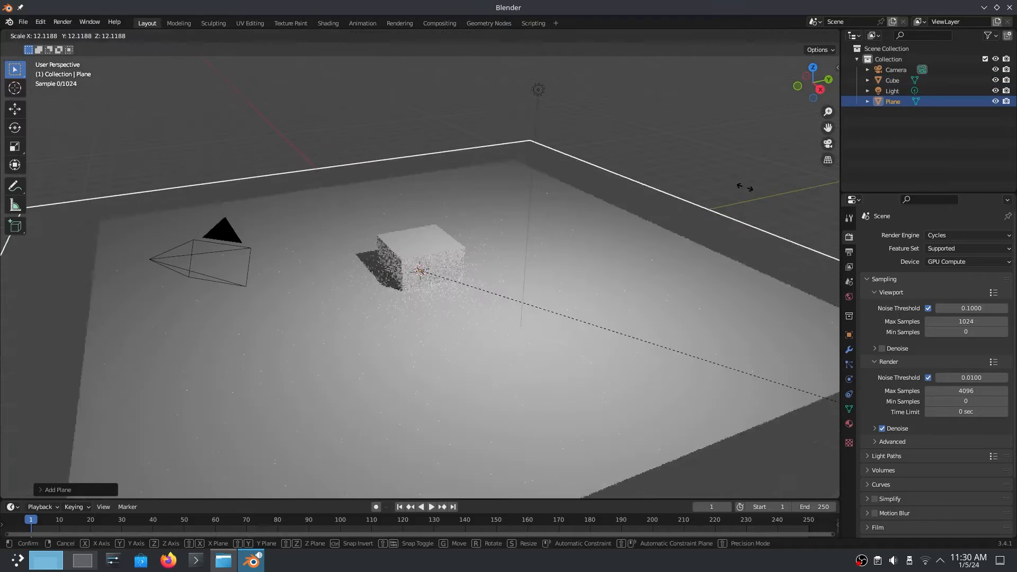
pyautogui.click(447, 280)
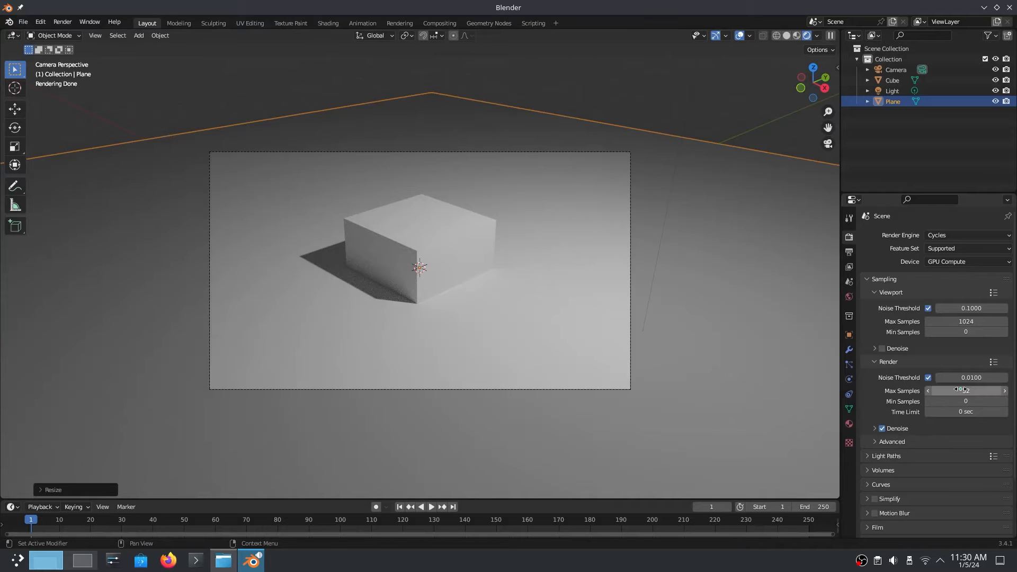
pyautogui.press('F12')
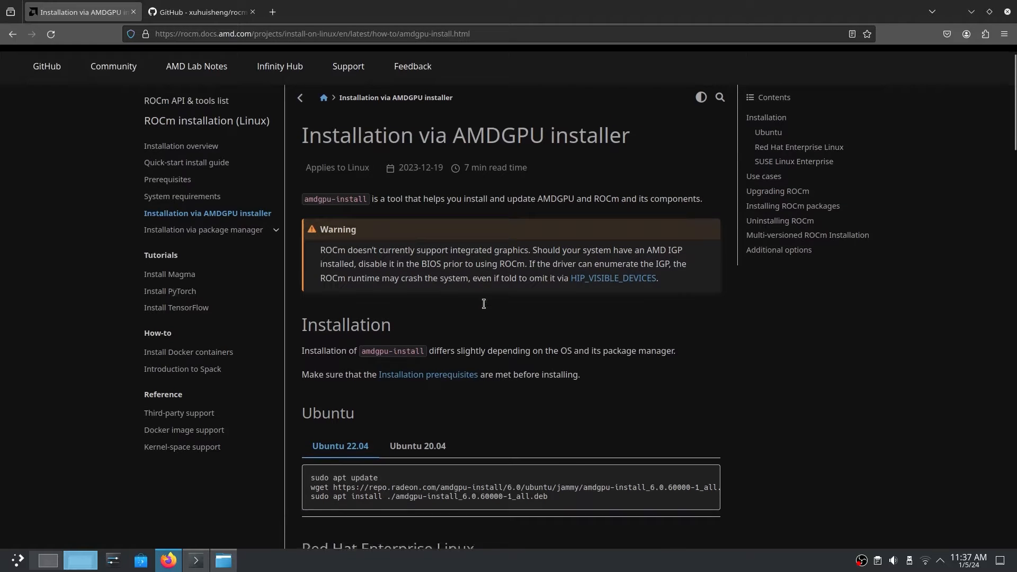
# - Scroll to the Ubuntu 22.04 commands on the ROCm AMDGPU installer page, then launch Konsole
pyautogui.scroll(-3)
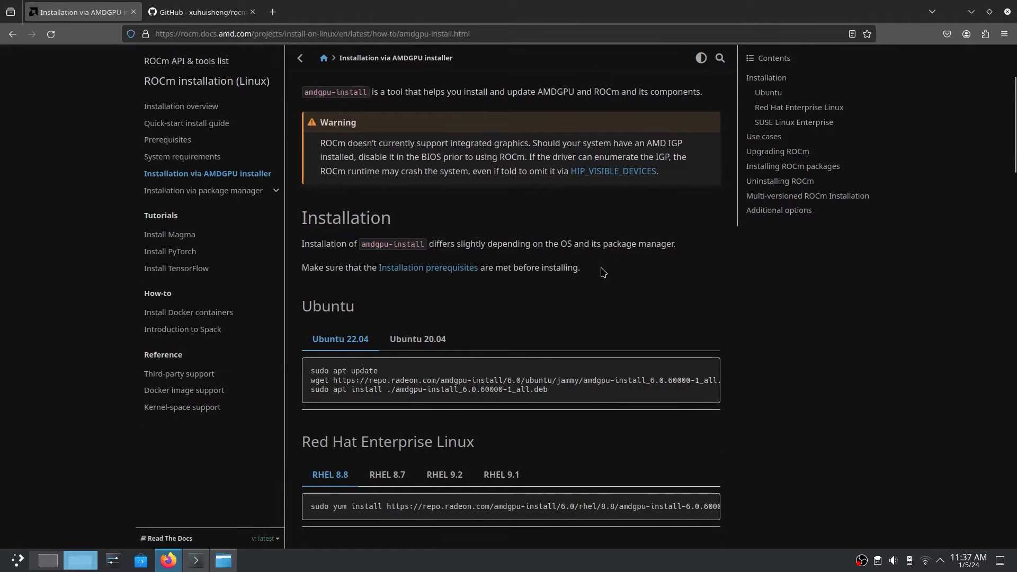
pyautogui.scroll(-3)
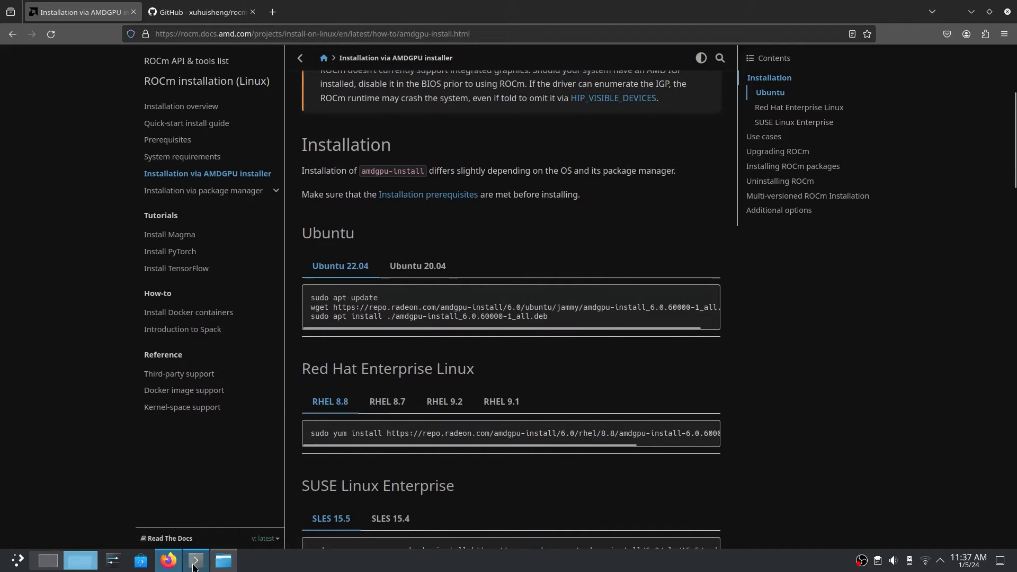
pyautogui.click(195, 560)
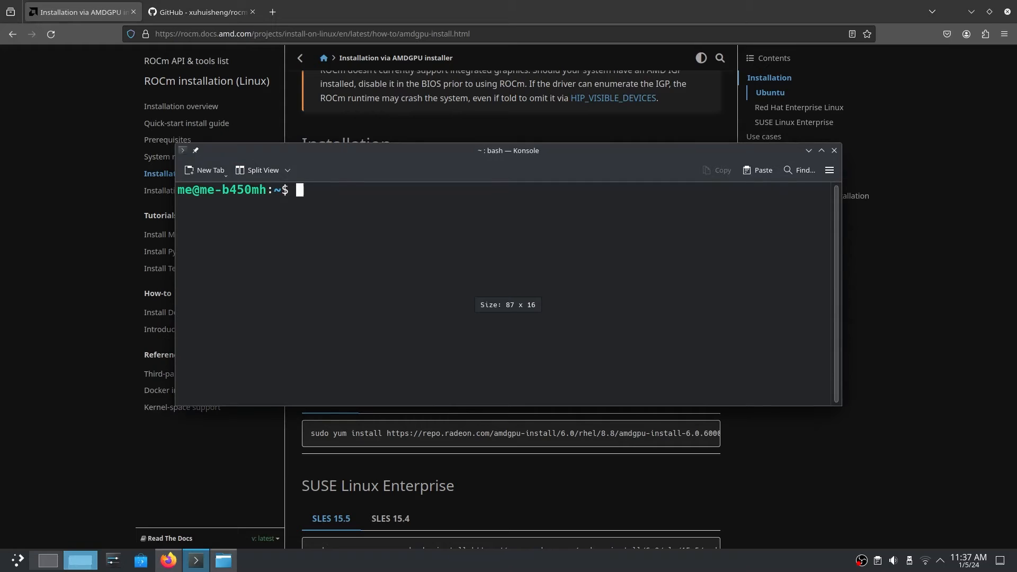
# - Run uname -a and select the Ubuntu release number in the kernel output
pyautogui.write('uname -A')
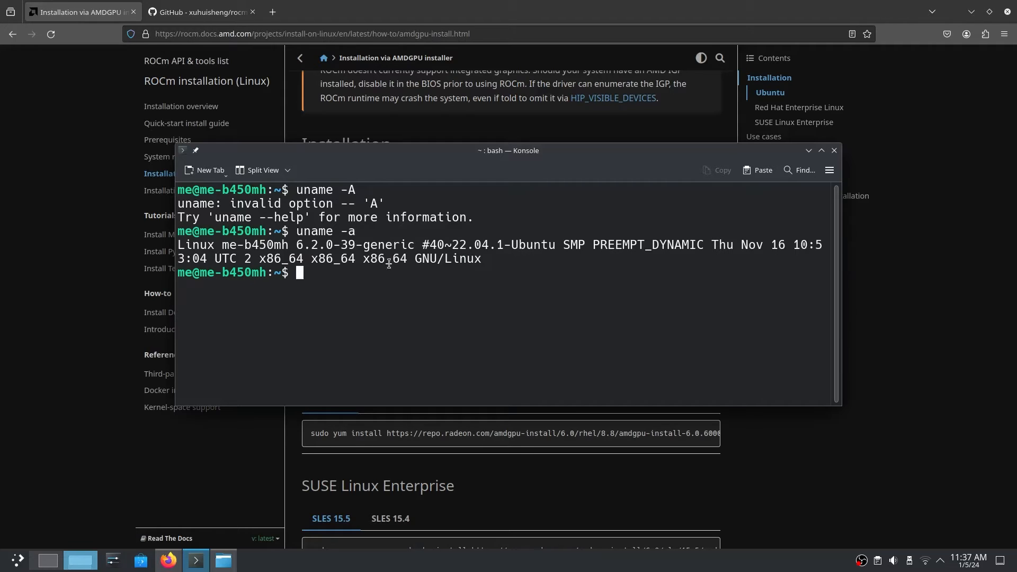
pyautogui.moveTo(451, 245)
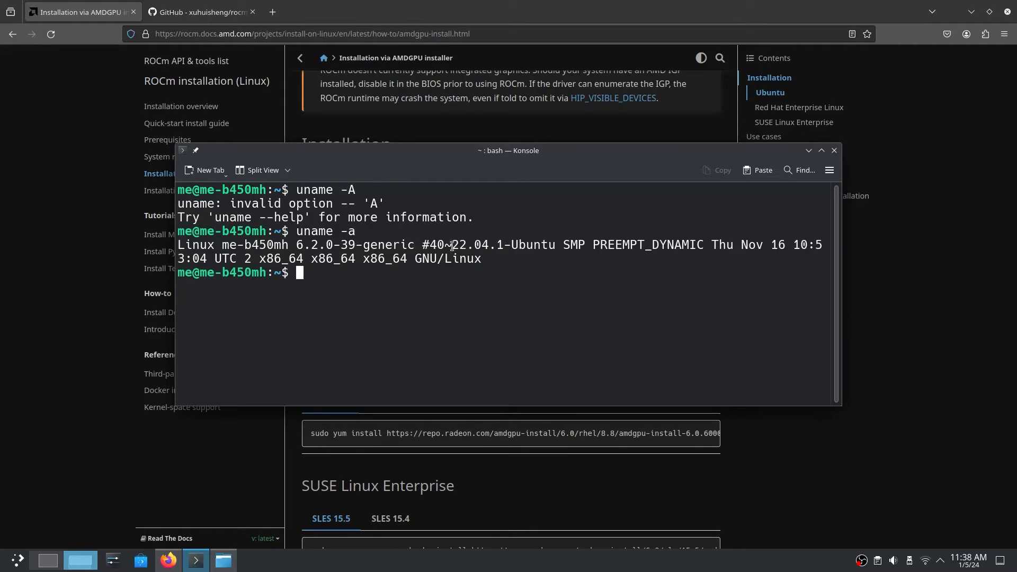
pyautogui.moveTo(450, 245); pyautogui.dragTo(556, 245)
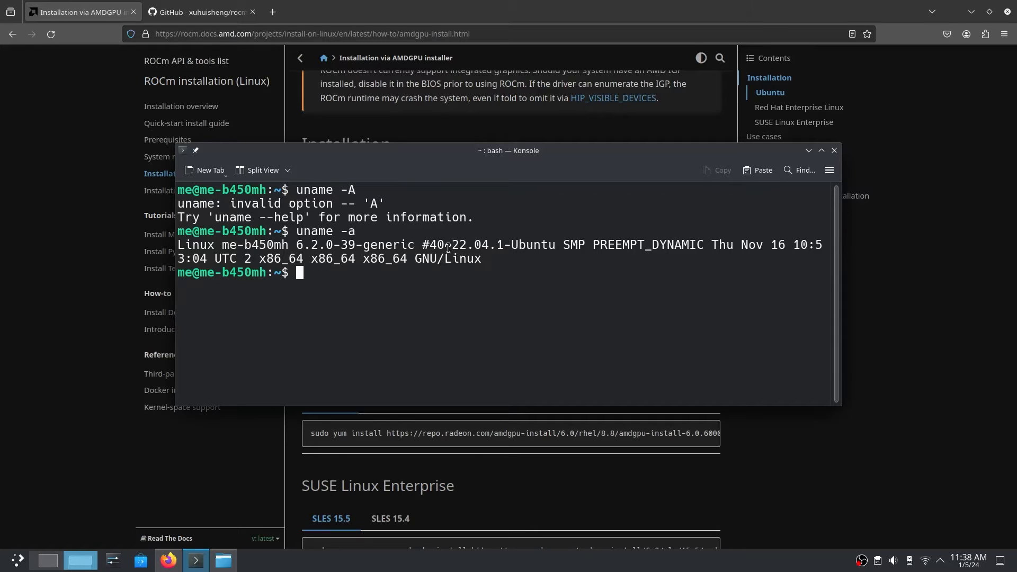
pyautogui.moveTo(453, 245); pyautogui.dragTo(556, 245)
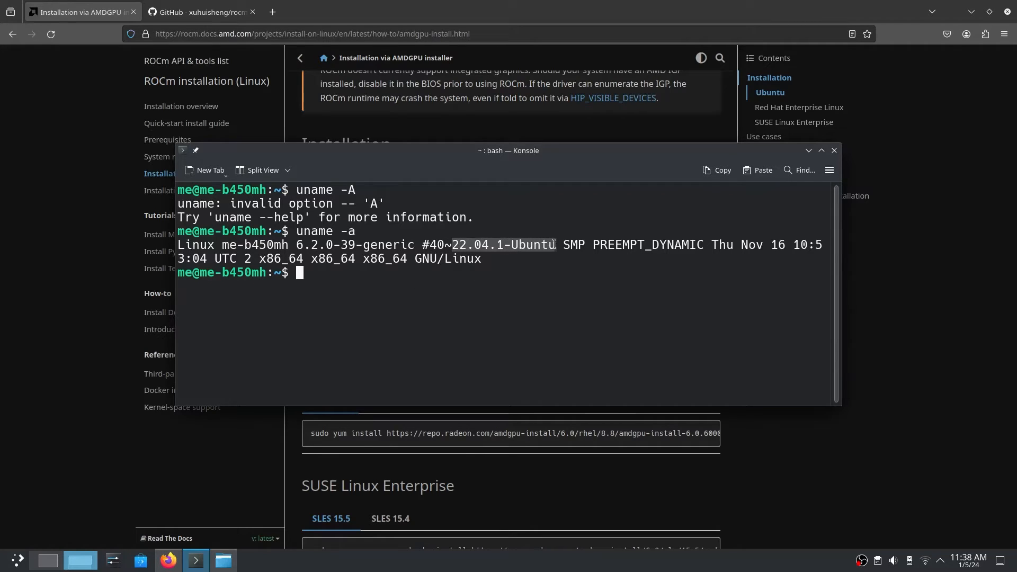
# - Run sudo apt update to refresh the package lists
pyautogui.write('sudo apt update')
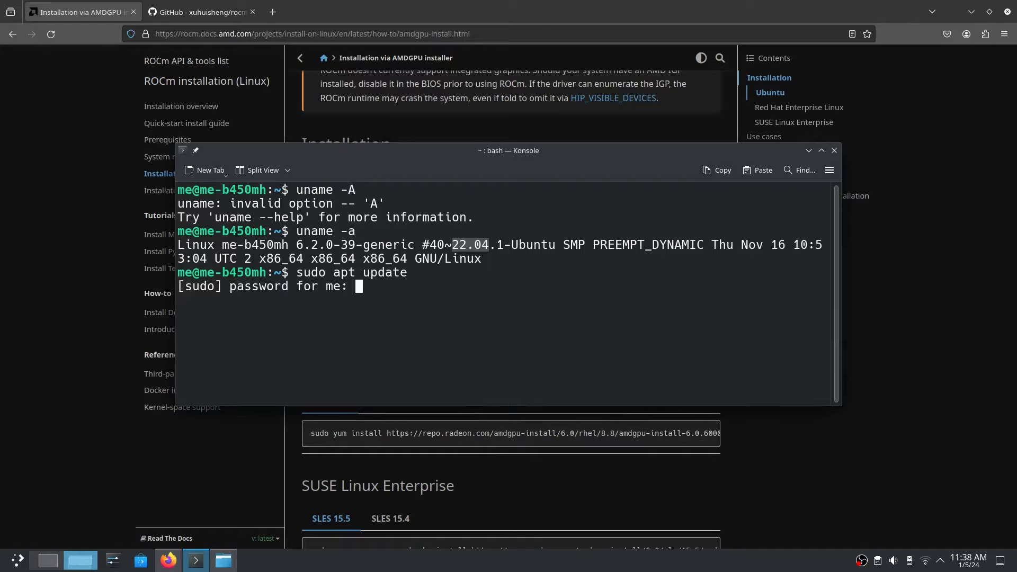
pyautogui.rightClick(564, 307)
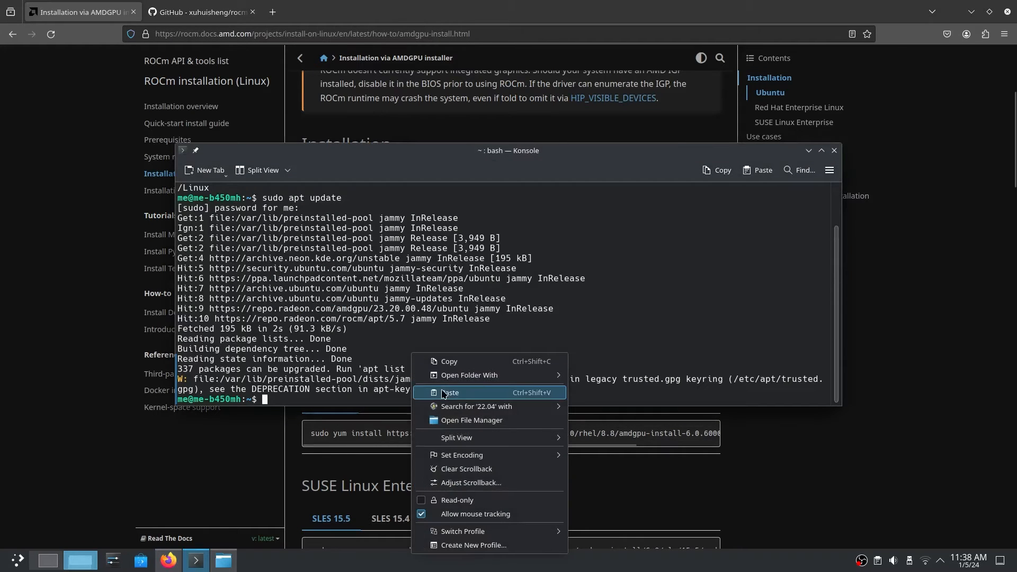
pyautogui.click(449, 392)
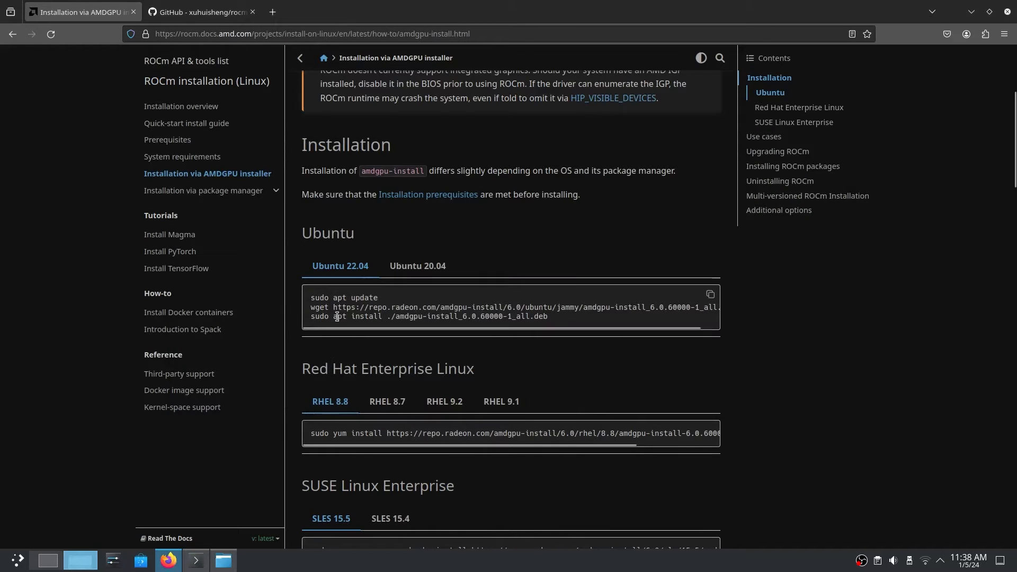
# - Cancel the running command and scroll ROCm's Ubuntu native install guide to the repository steps
pyautogui.press('ctrl+c')
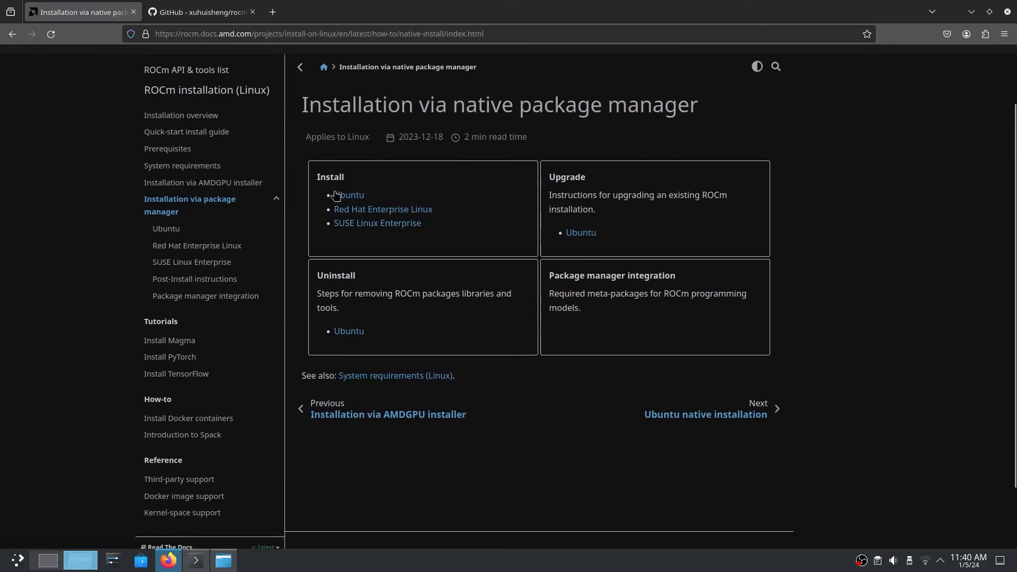
pyautogui.click(350, 196)
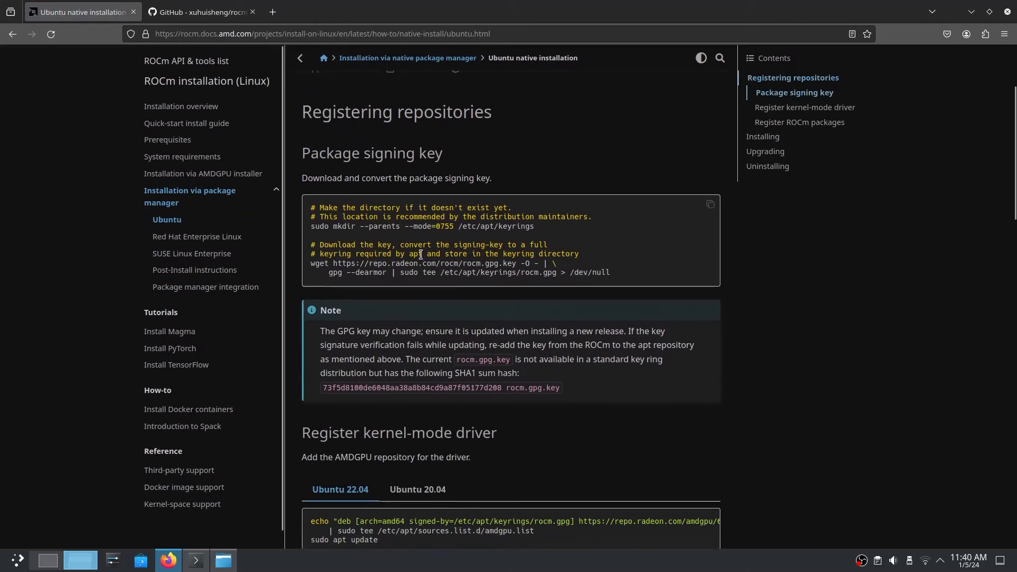
pyautogui.scroll(-3)
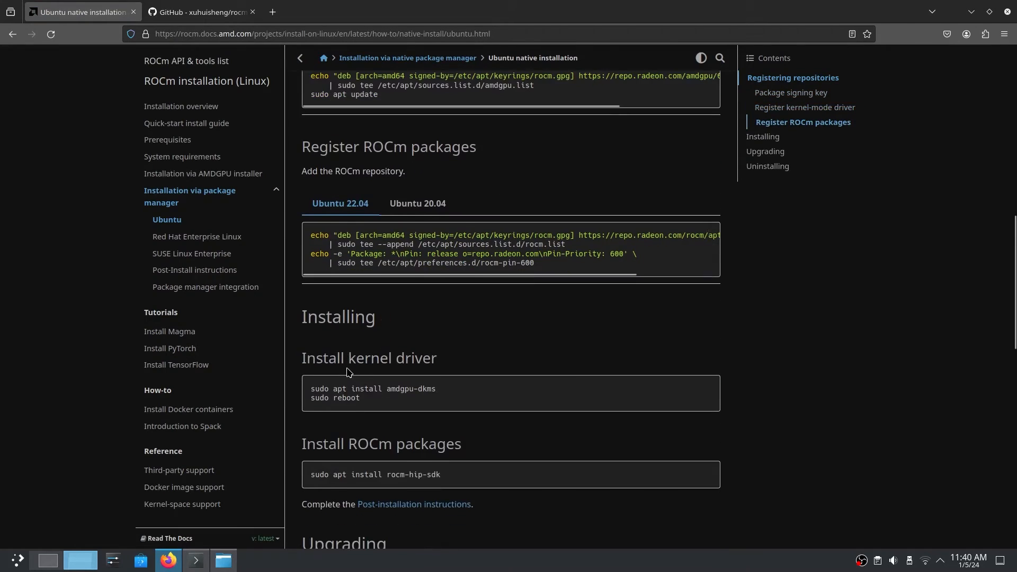
pyautogui.rightClick(373, 315)
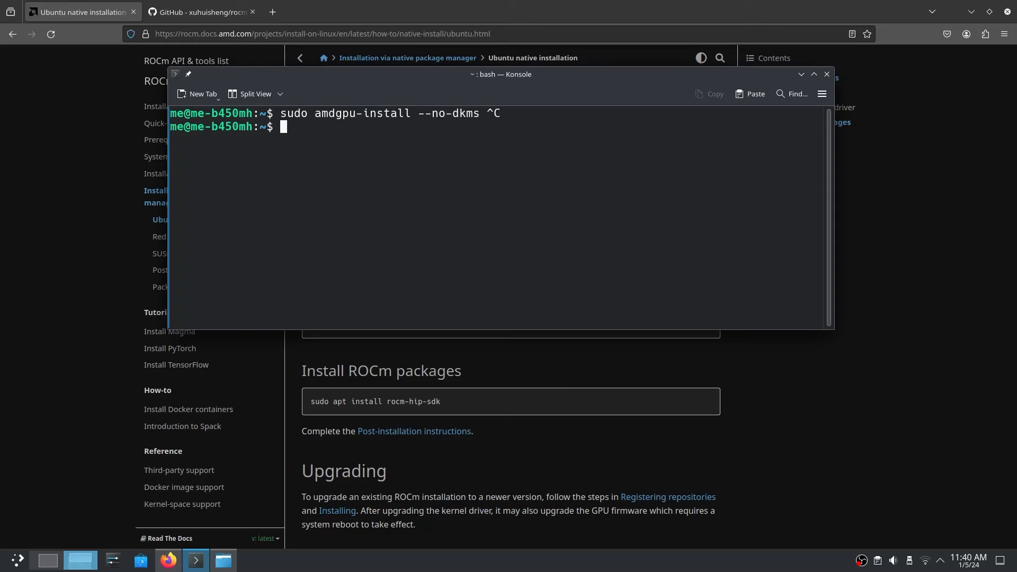
# - Type sudo apt install amdgpu-dkms at the fresh Konsole prompt
pyautogui.write('sudo apt install amdgpu-dkms')
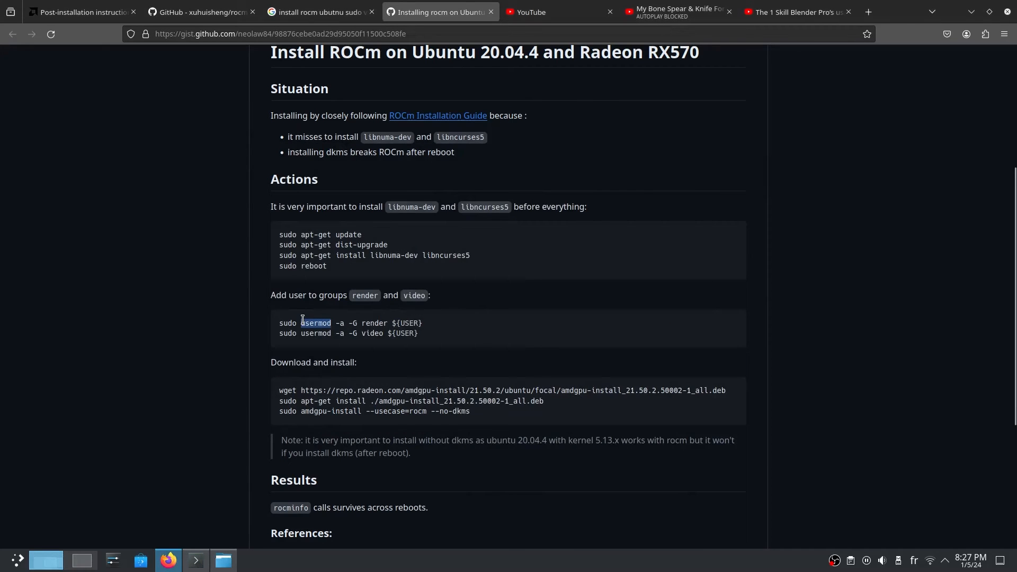
# - Copy the gist's sudo usermod -a -G render ${USER} line into Konsole
pyautogui.click(196, 560)
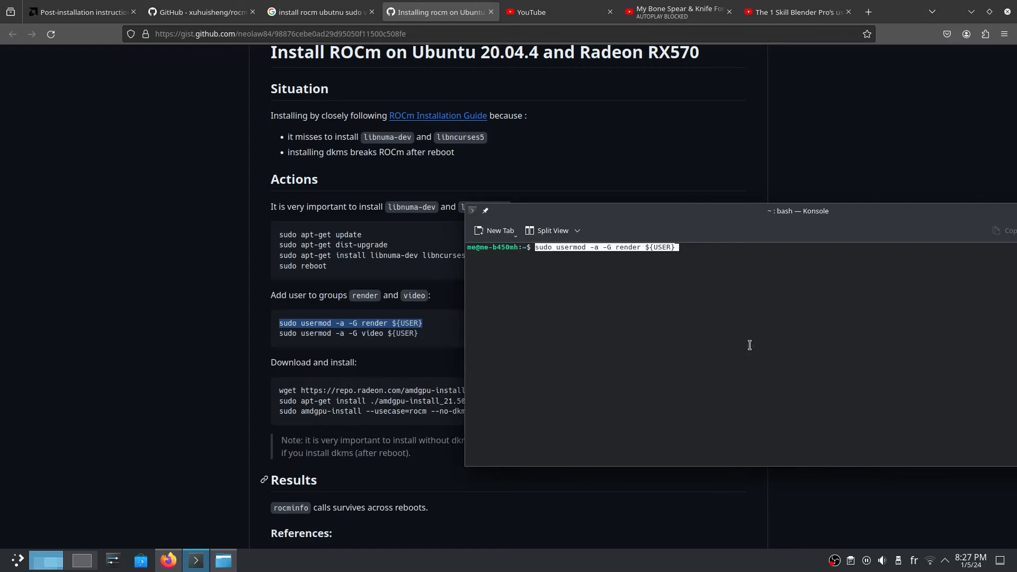
pyautogui.press('ctrl+c')
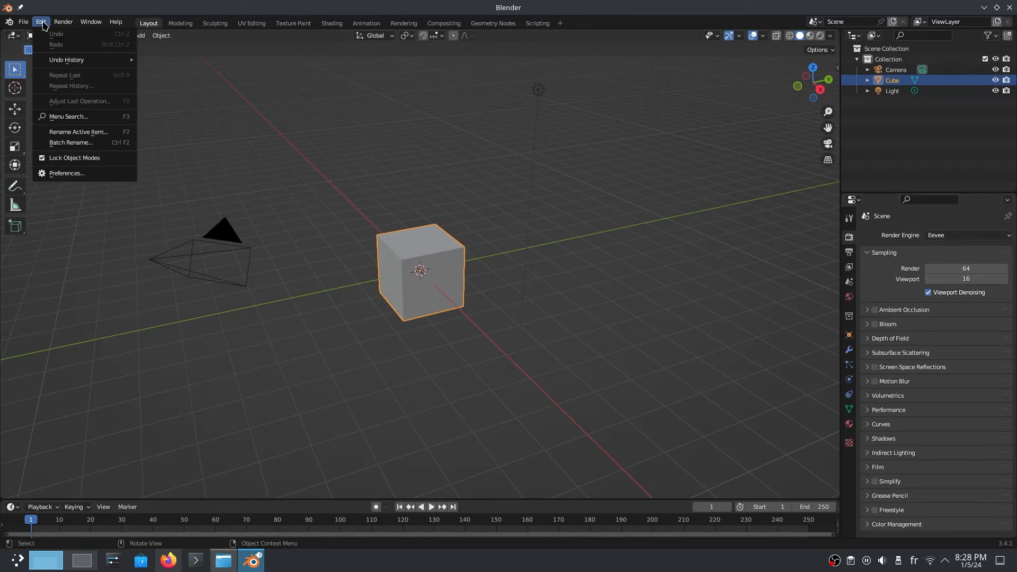
# - Enable the RX 580 under HIP in Preferences, then set Cycles to GPU Compute
pyautogui.click(23, 22)
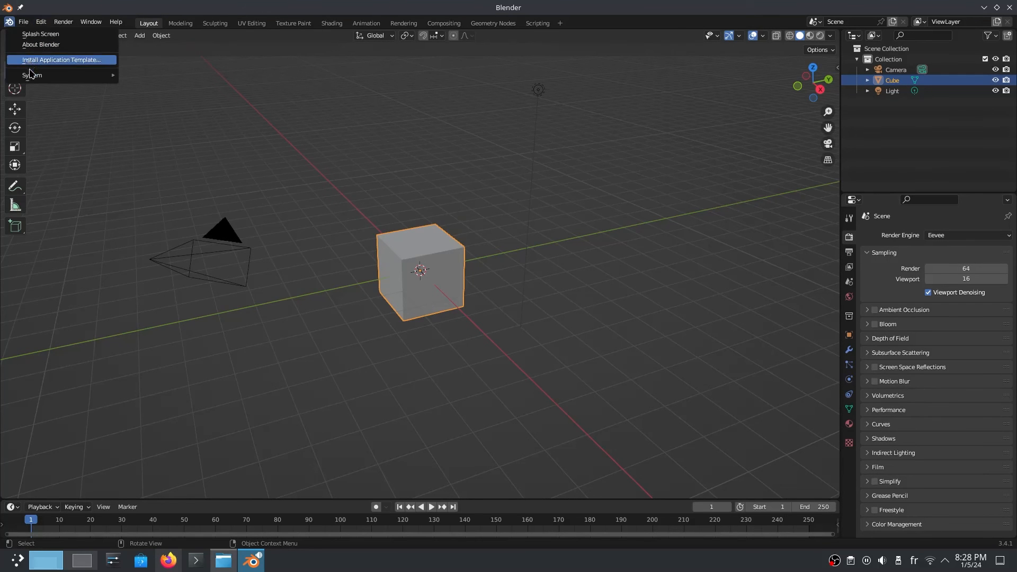
pyautogui.moveTo(37, 55)
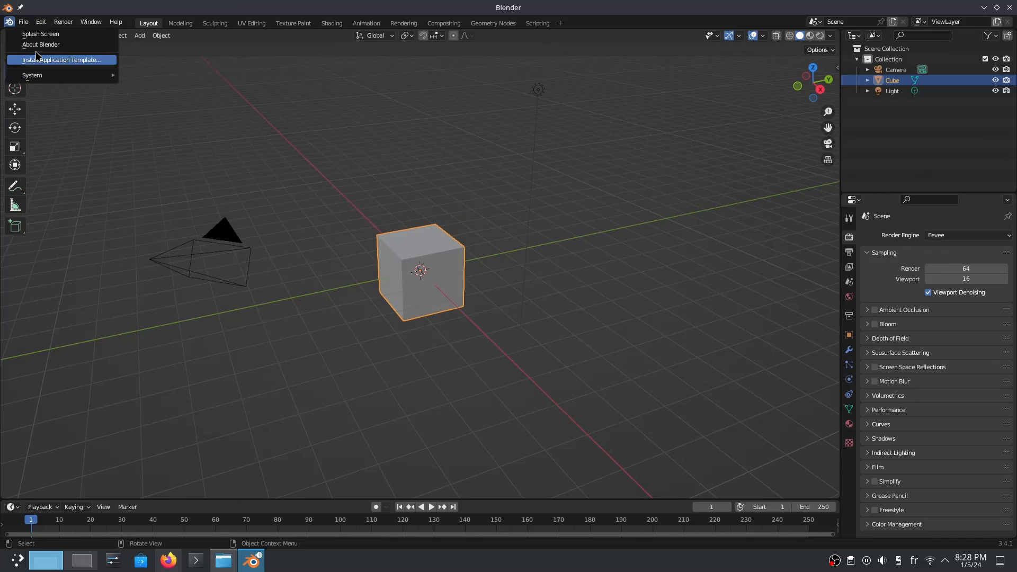
pyautogui.click(40, 44)
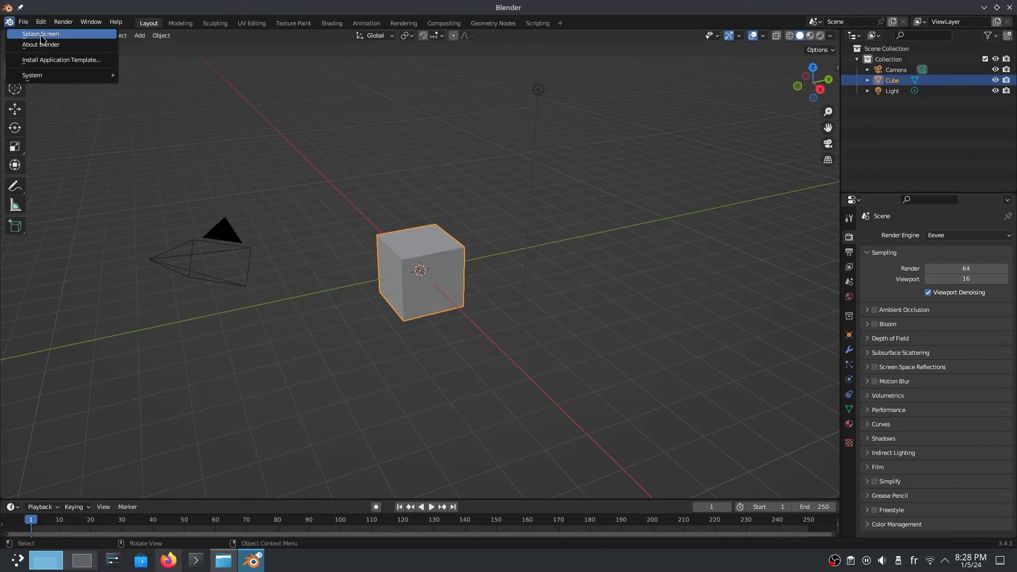
pyautogui.click(416, 195)
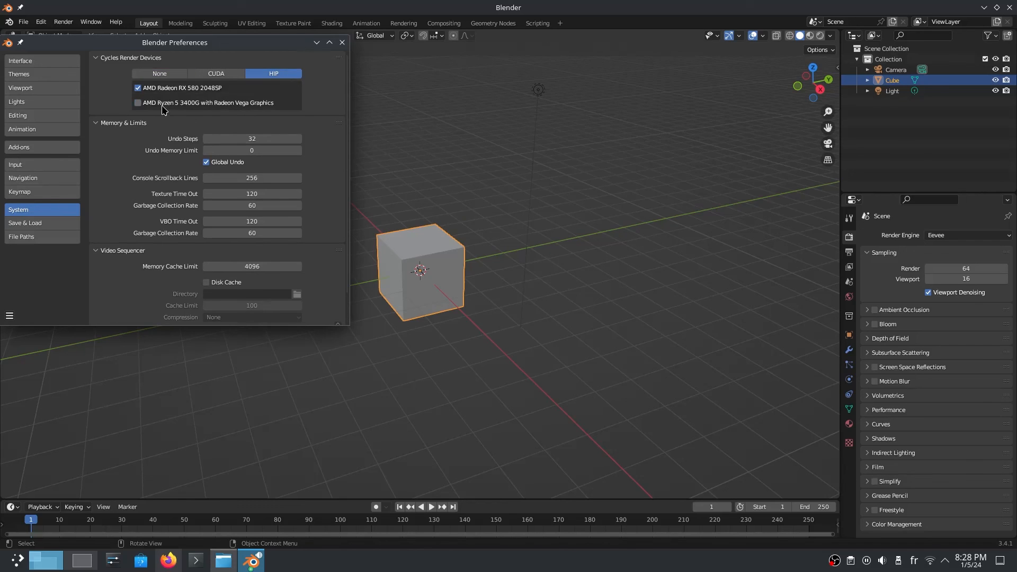
pyautogui.click(341, 43)
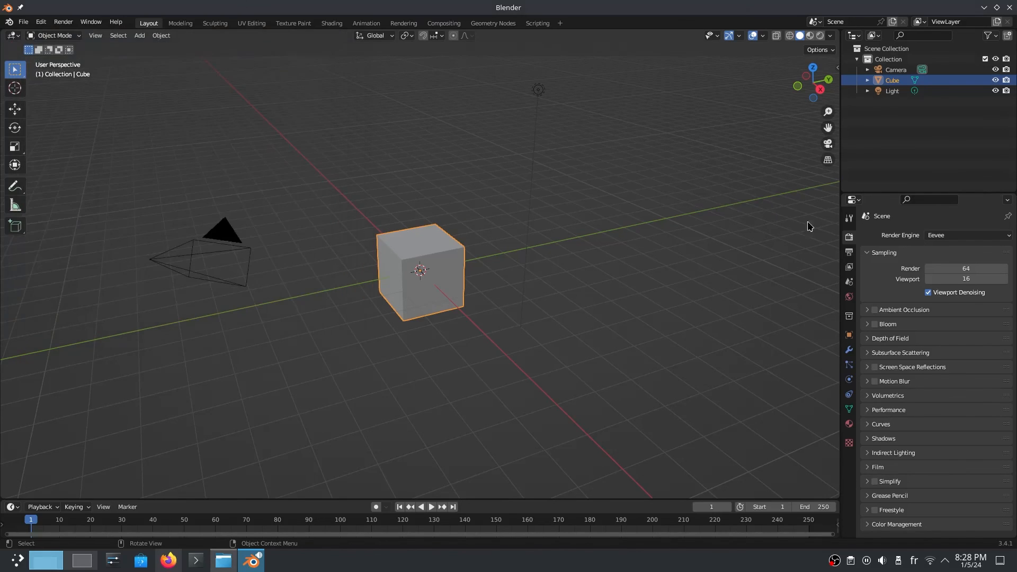
pyautogui.click(966, 235)
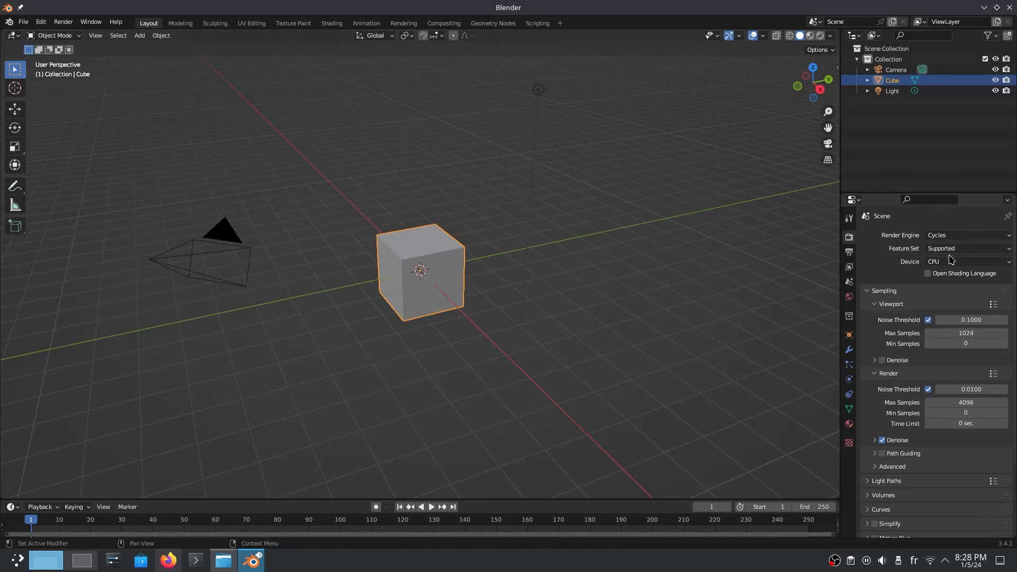
pyautogui.click(965, 261)
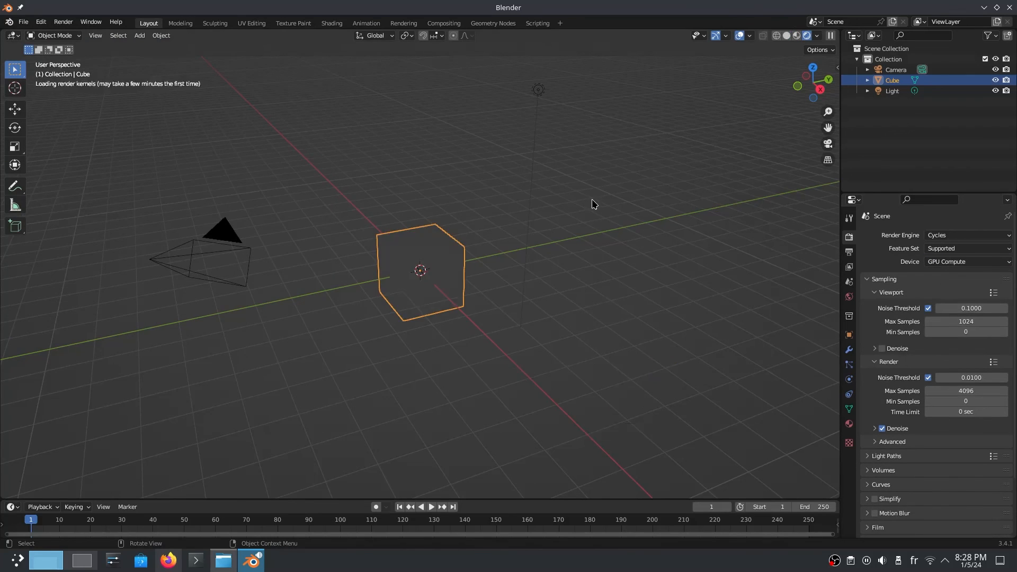